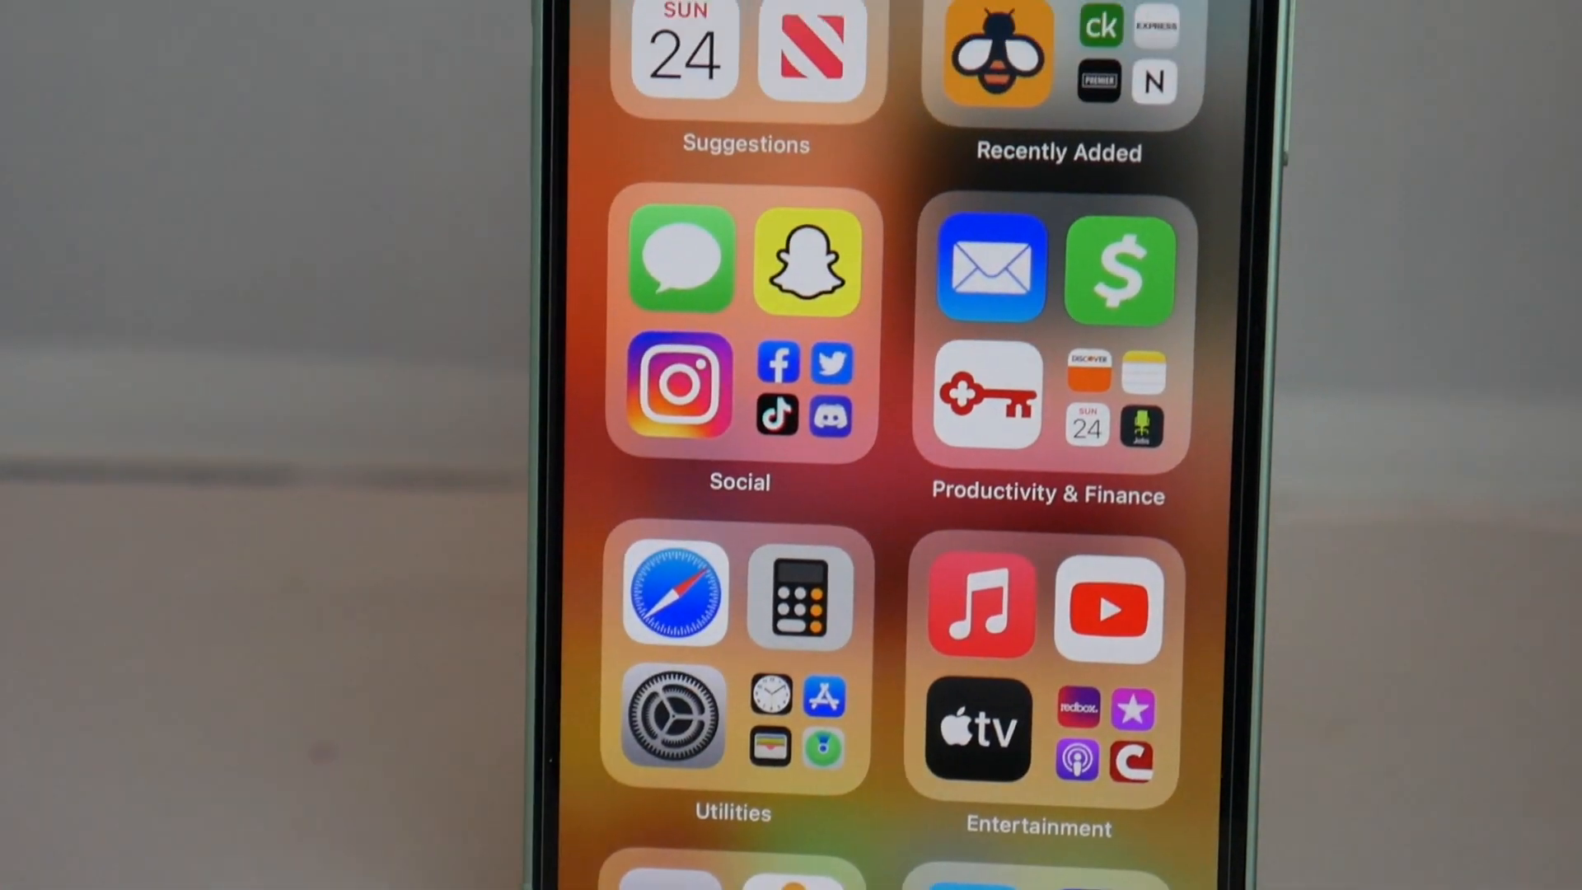
- Scroll the UnlockBoot homepage and open the iPhone Unlock services page
scroll("down", 3)
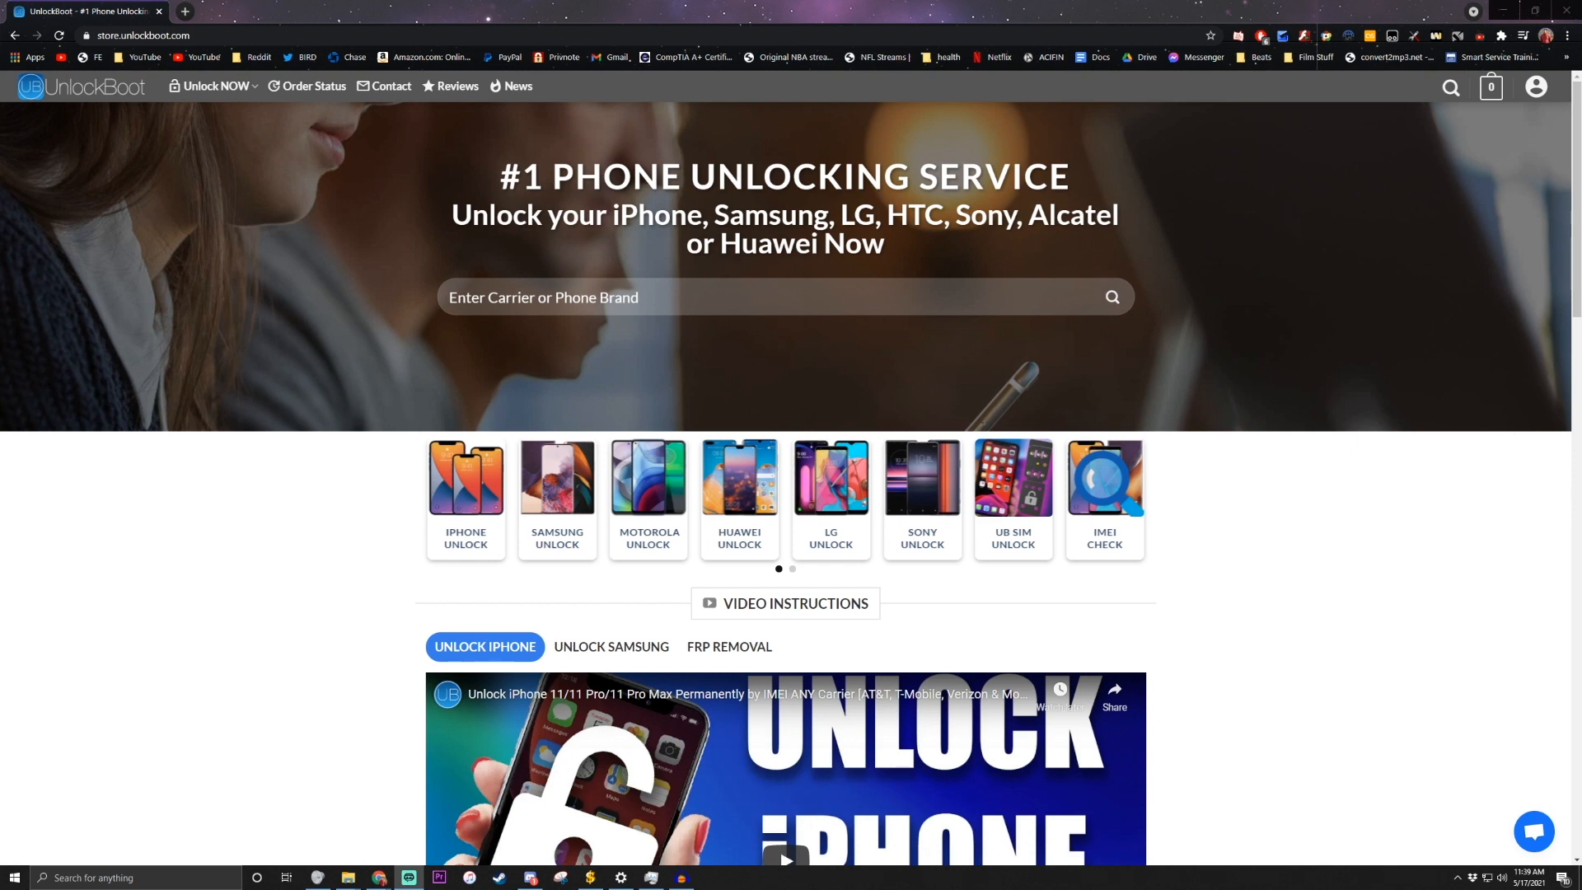
mouse_move(22, 507)
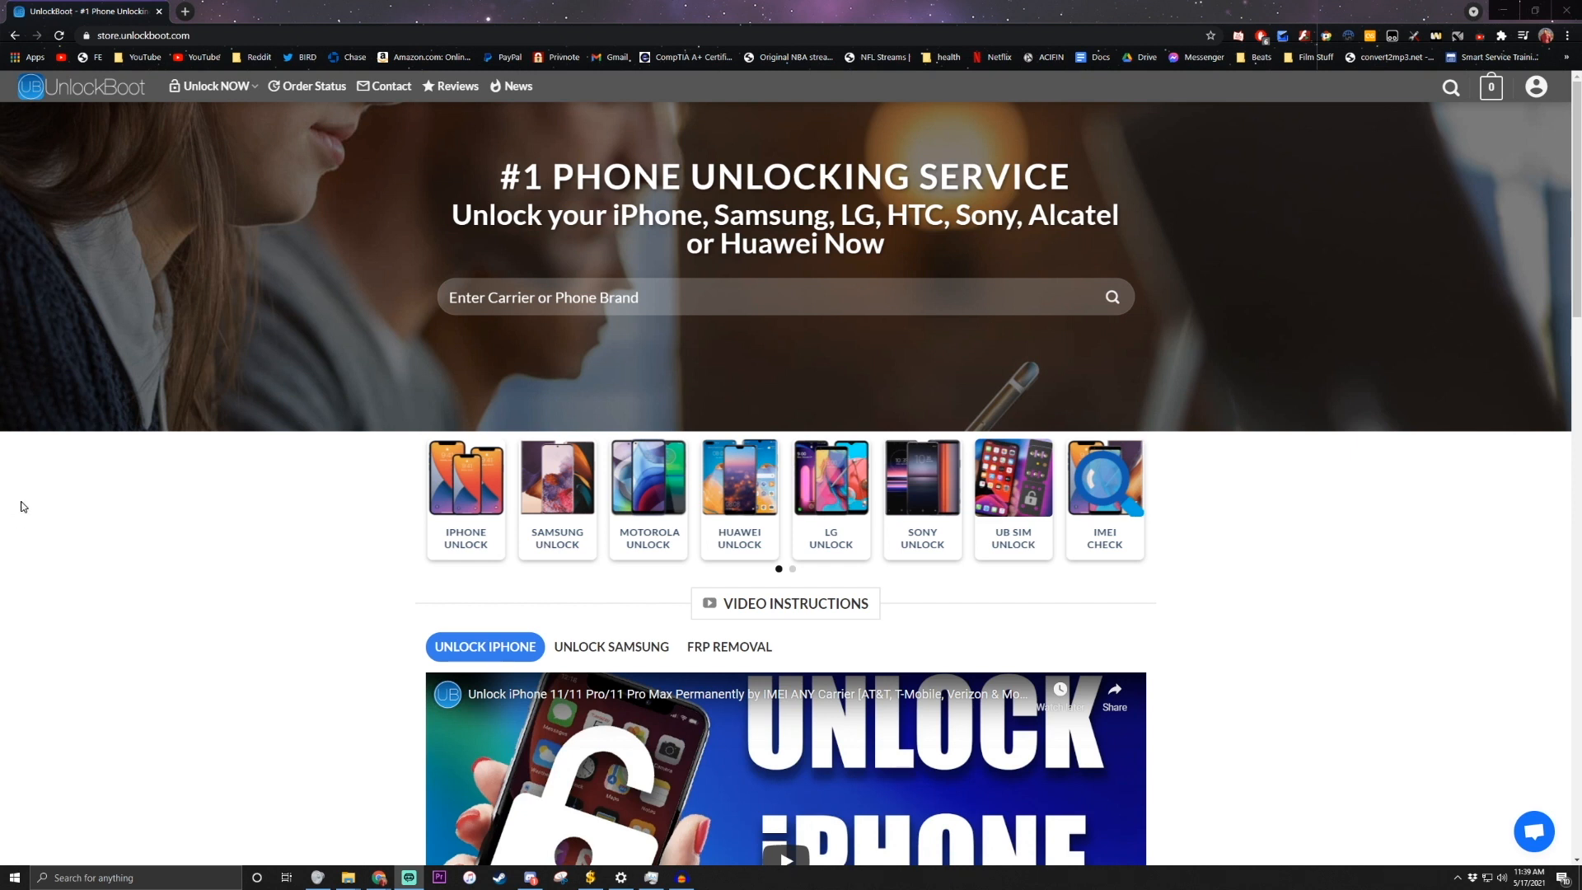
left_click(465, 477)
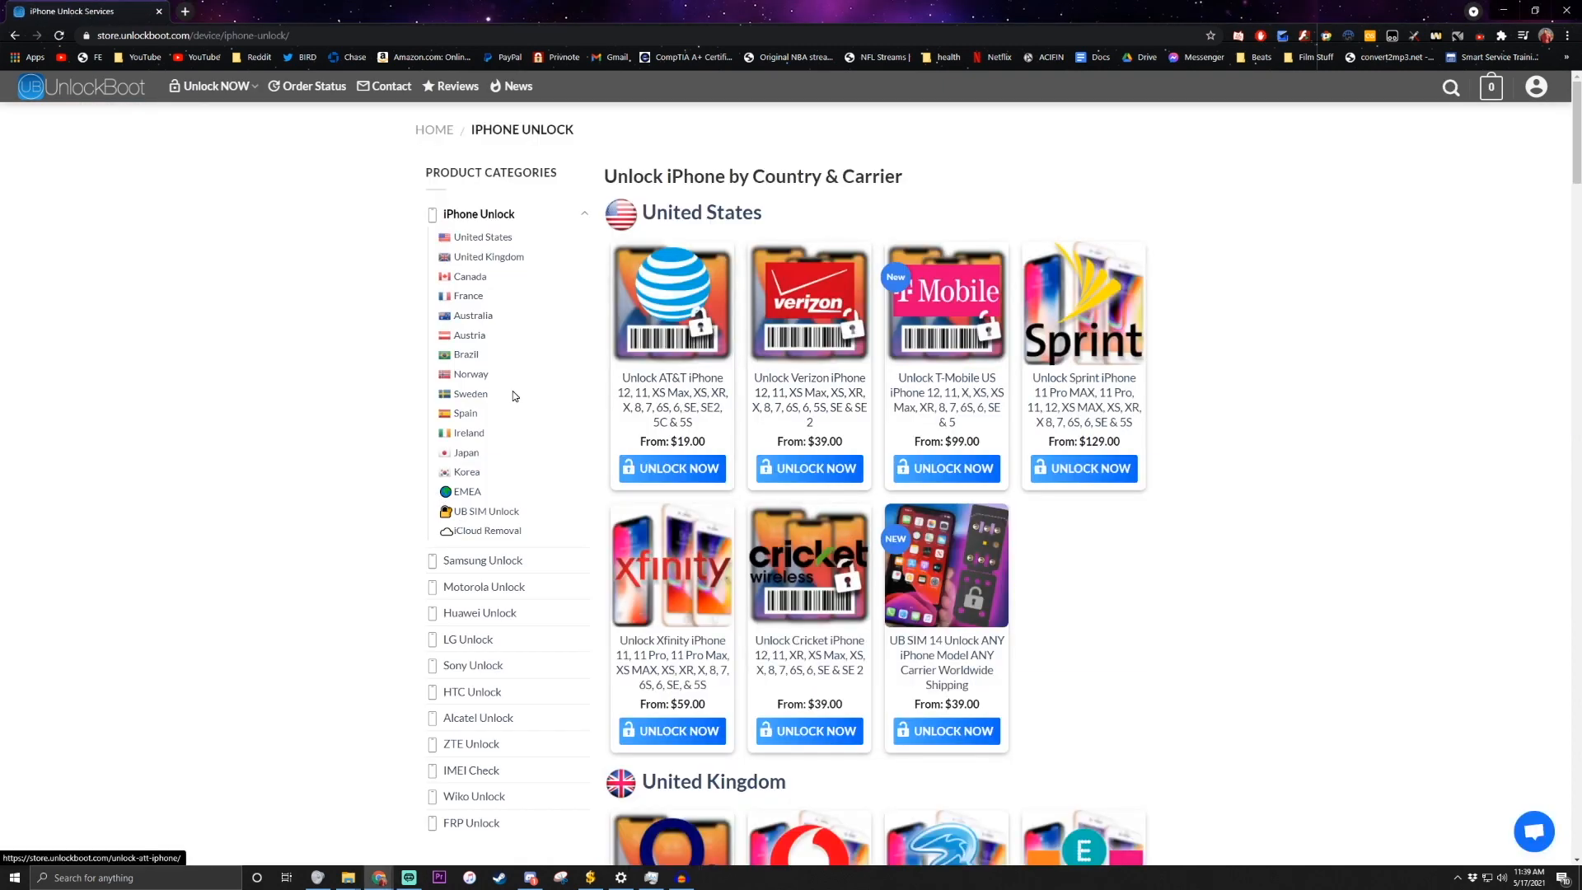
mouse_move(1089, 385)
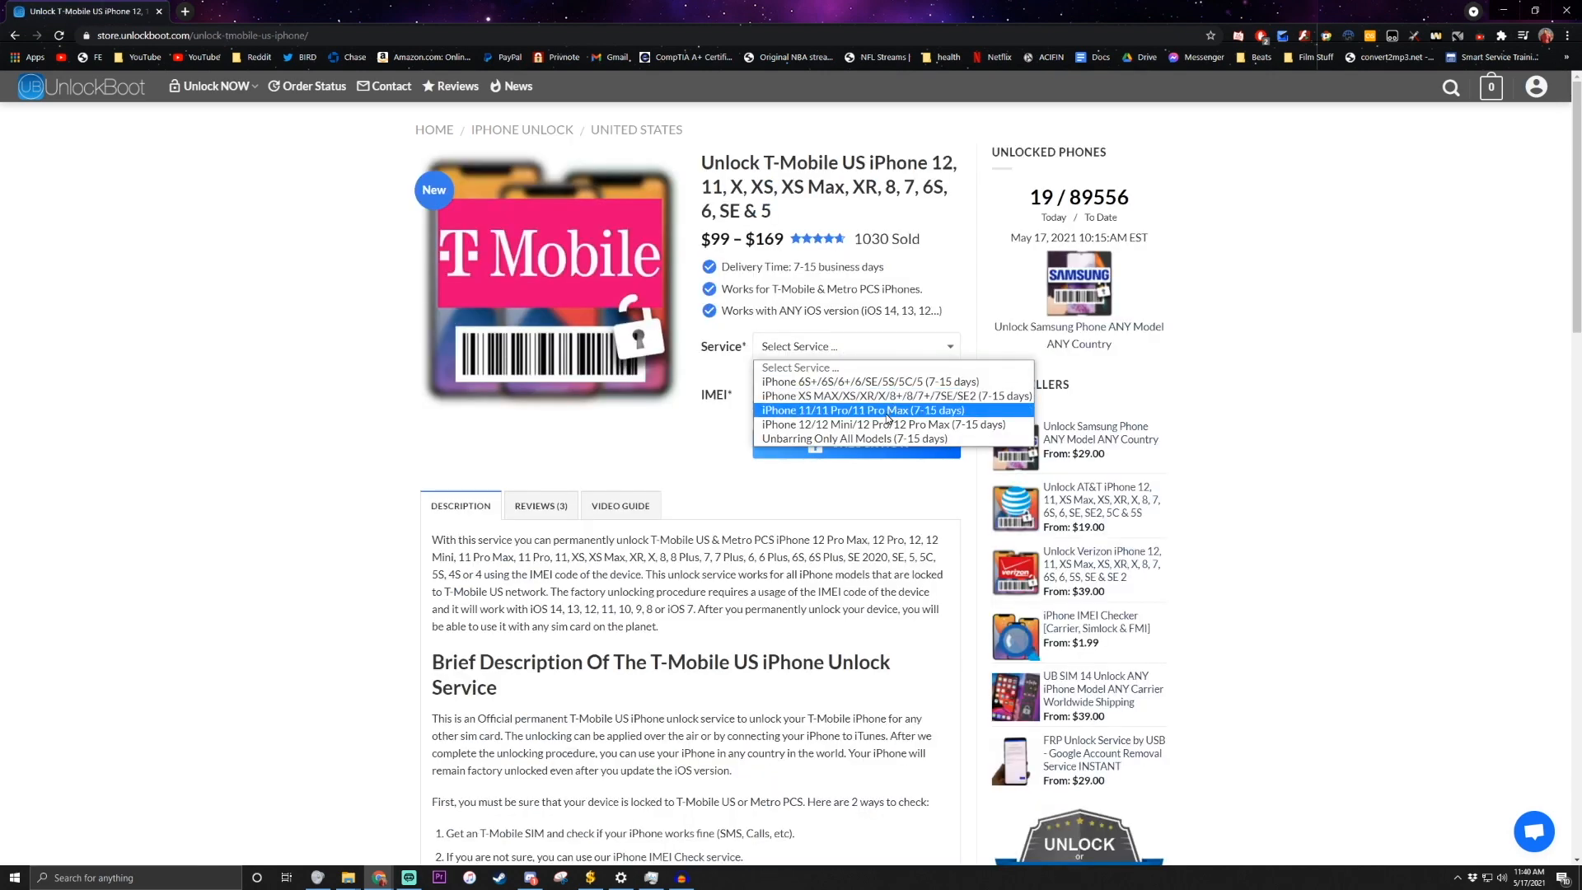
left_click(885, 424)
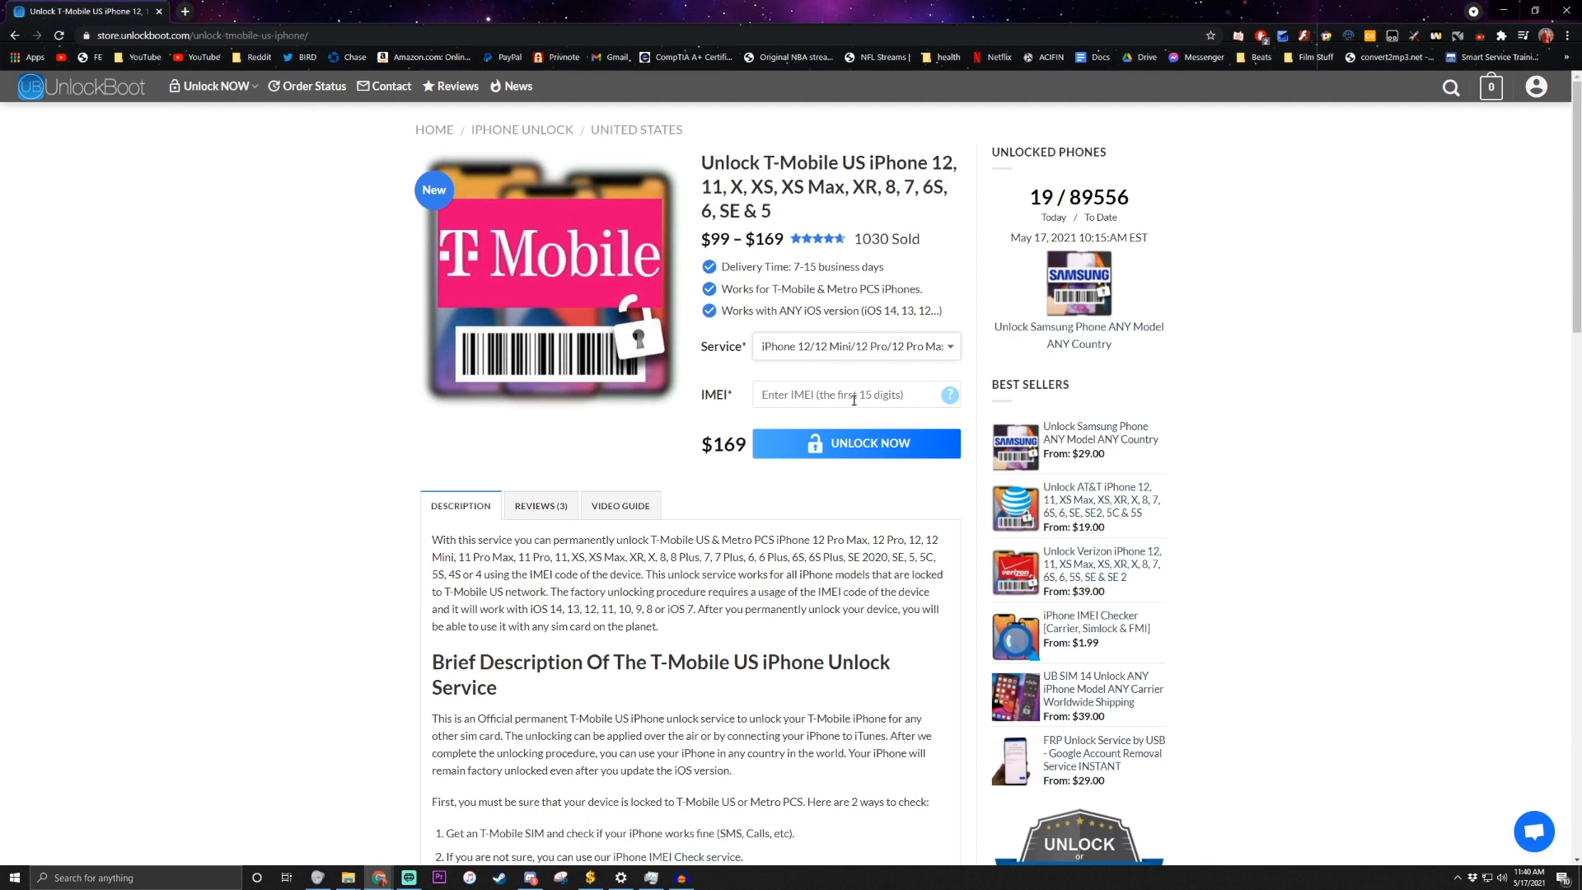
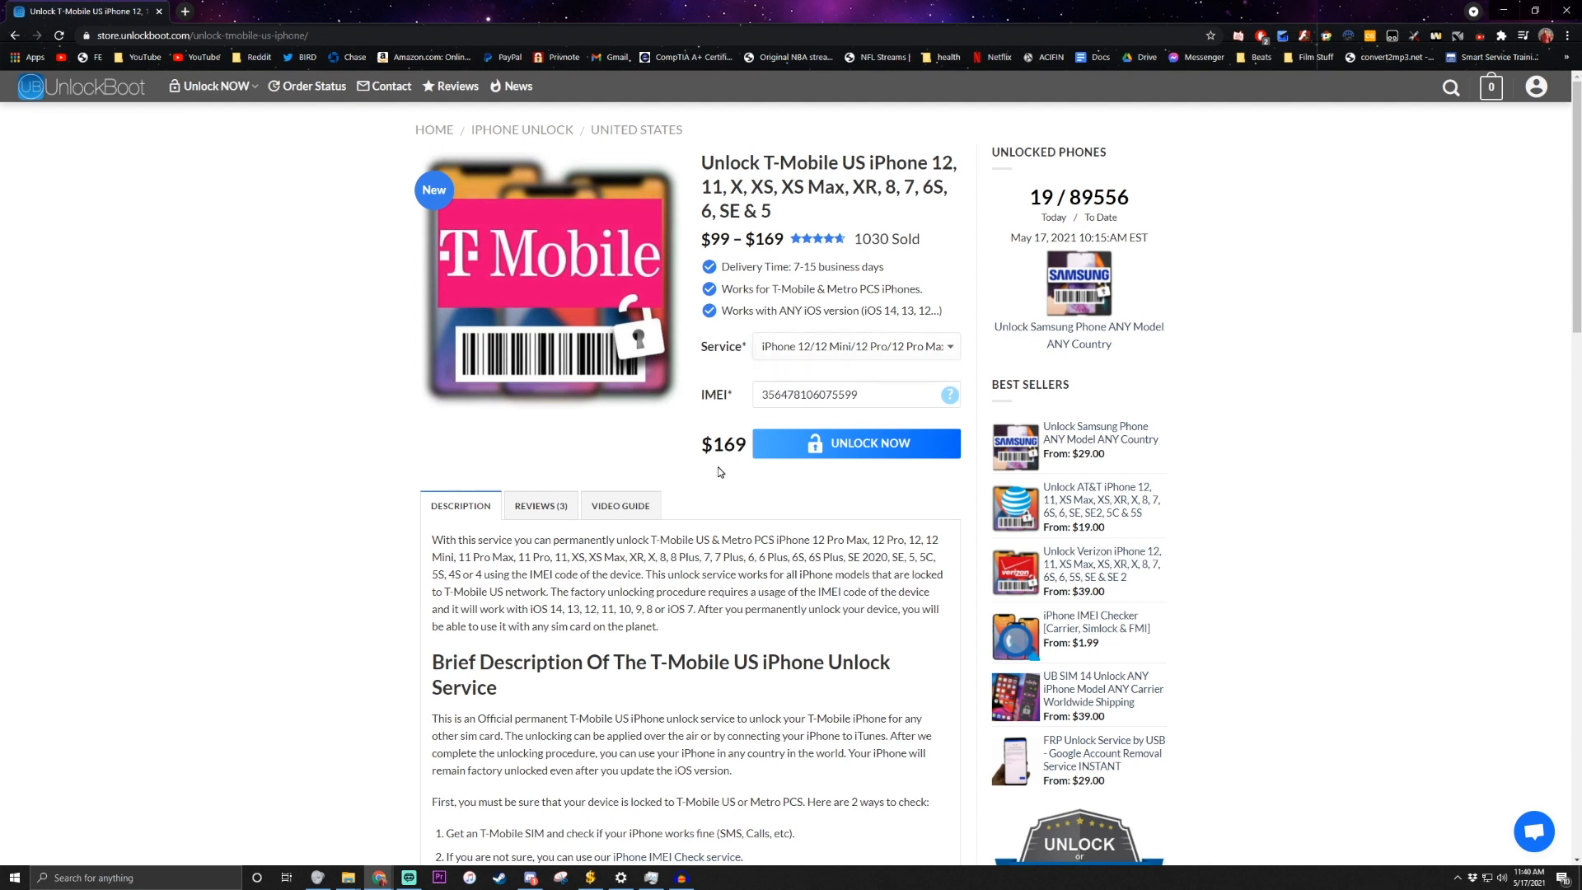
left_click(856, 443)
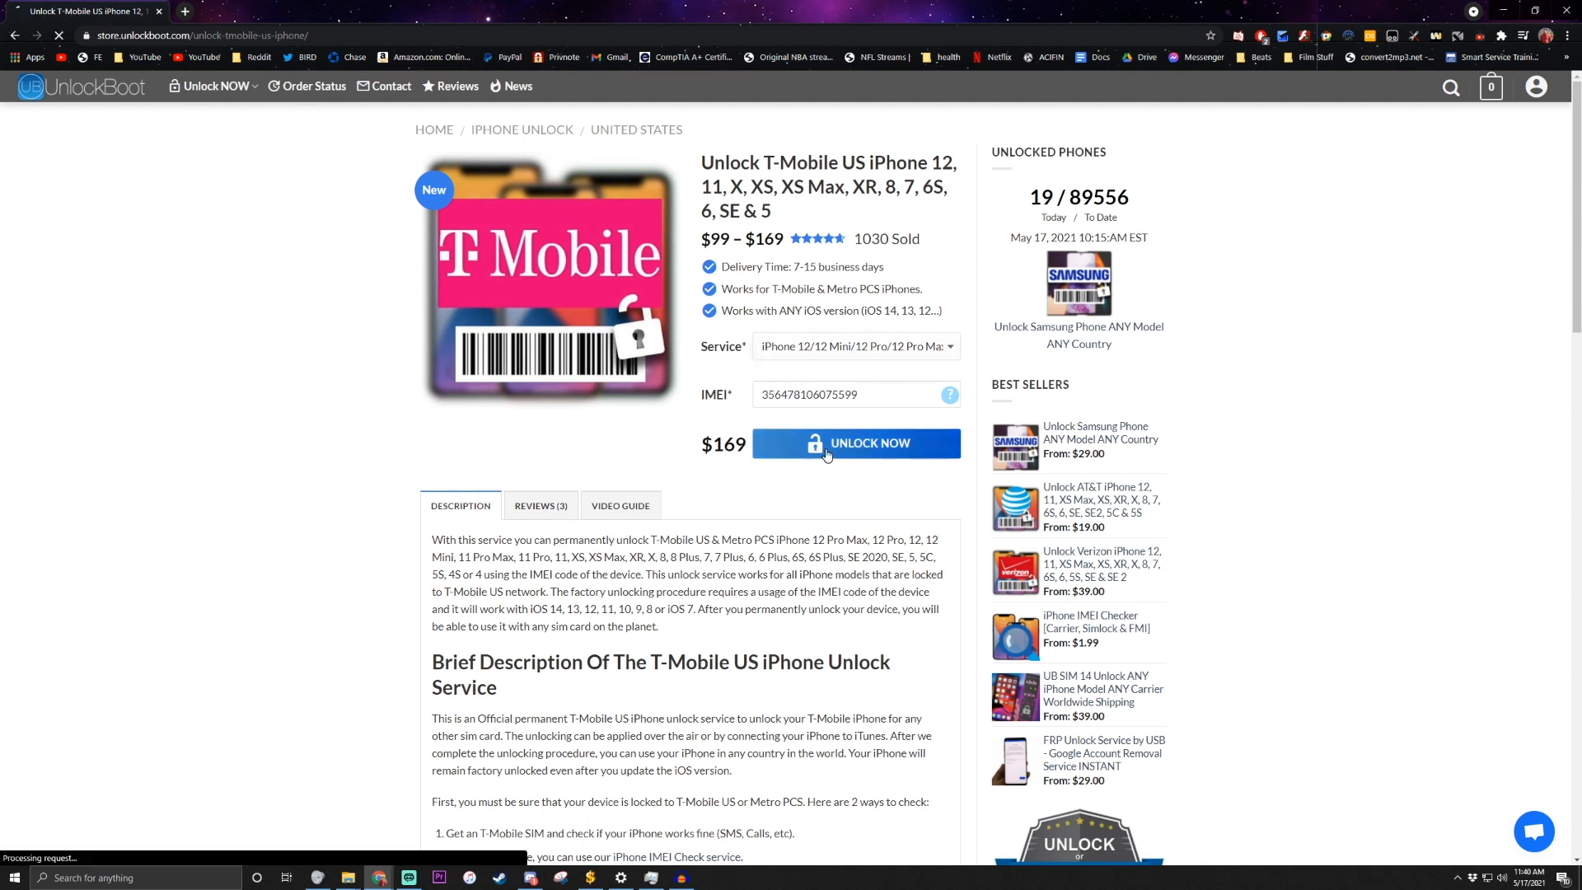
- Proceed from cart through checkout to pay the $169 order with PayPal
left_click(854, 443)
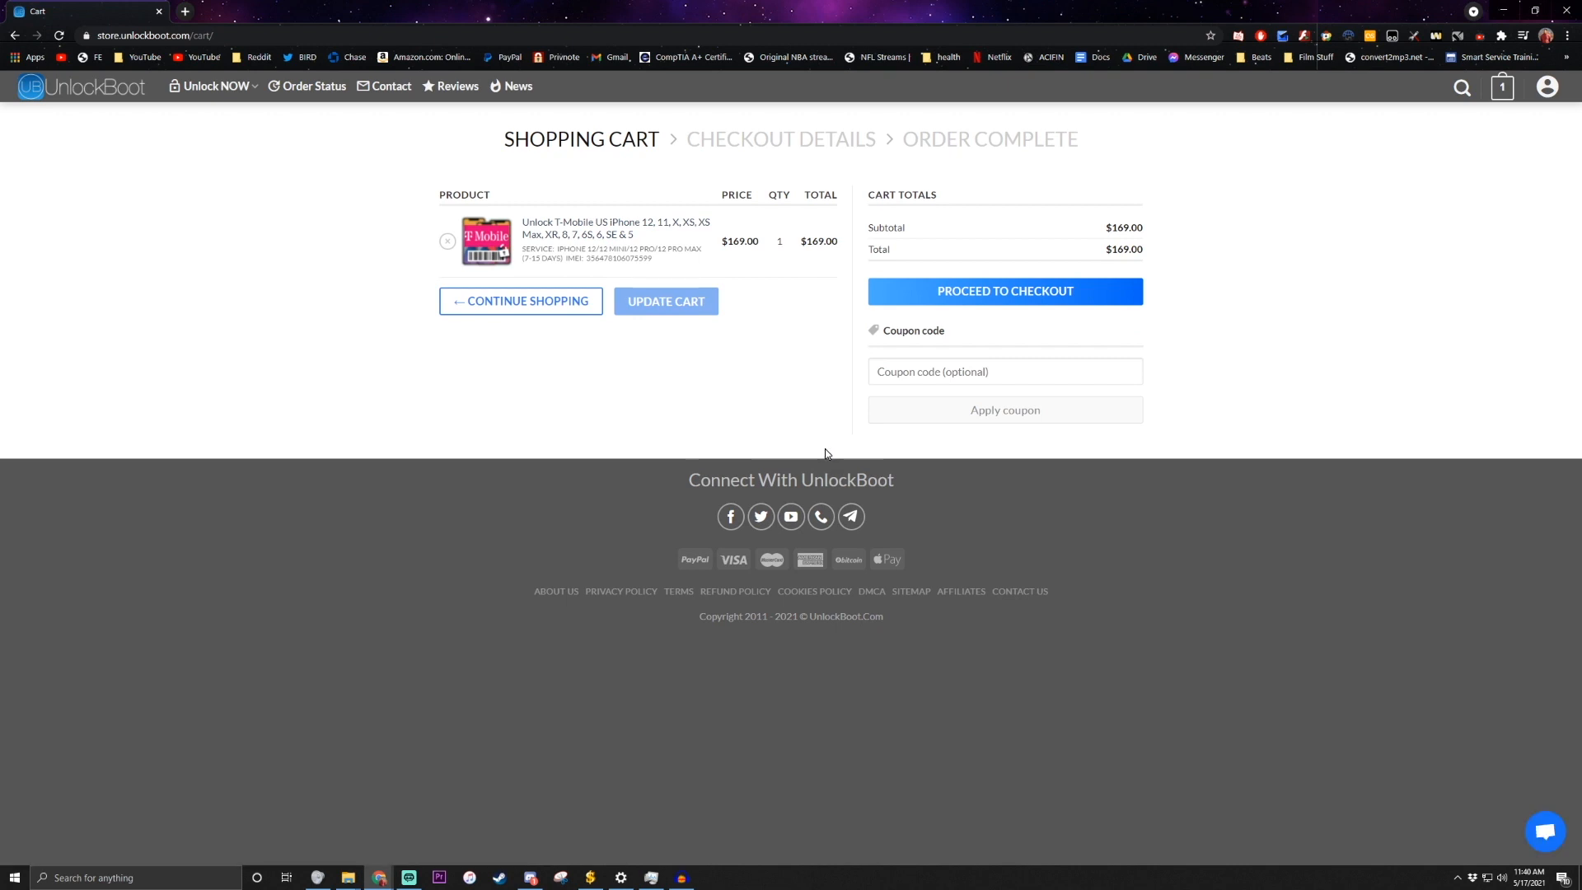
mouse_move(904, 292)
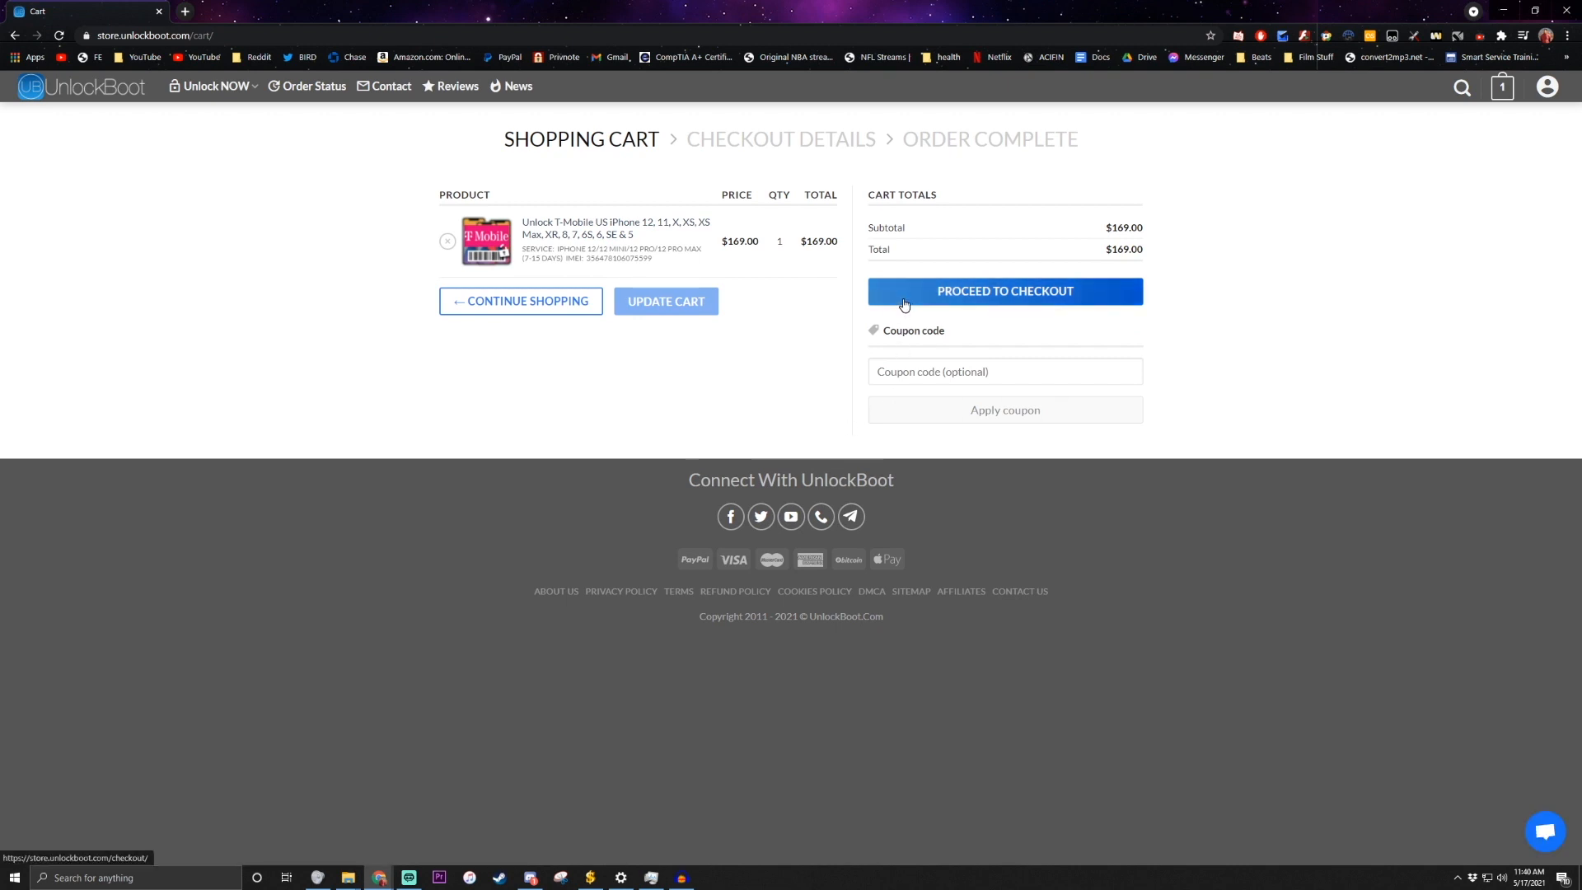
left_click(1004, 290)
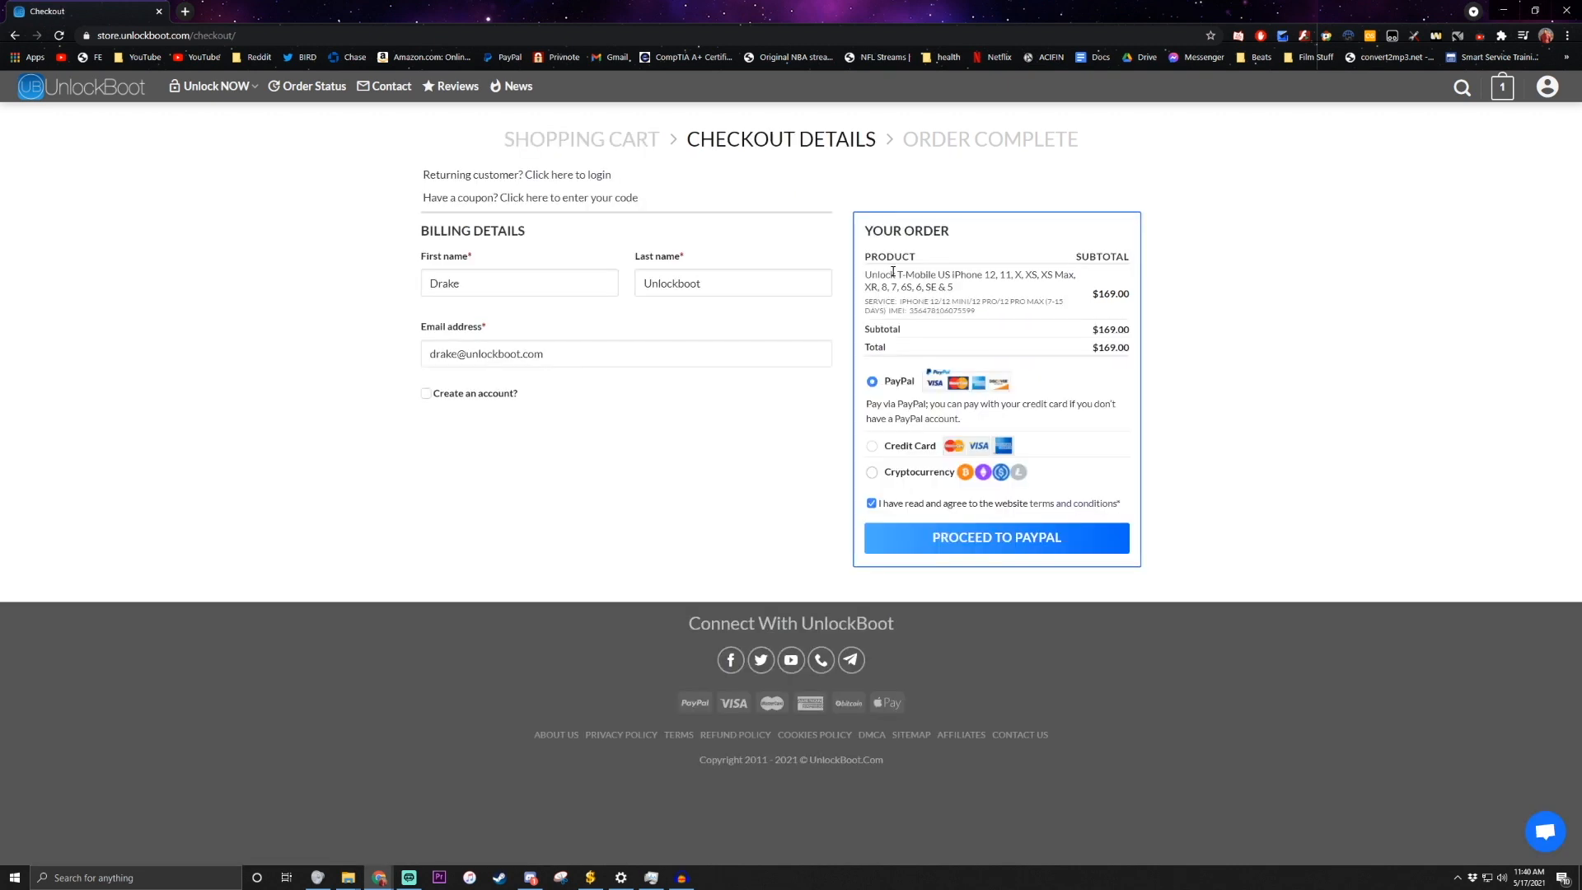
left_click(994, 537)
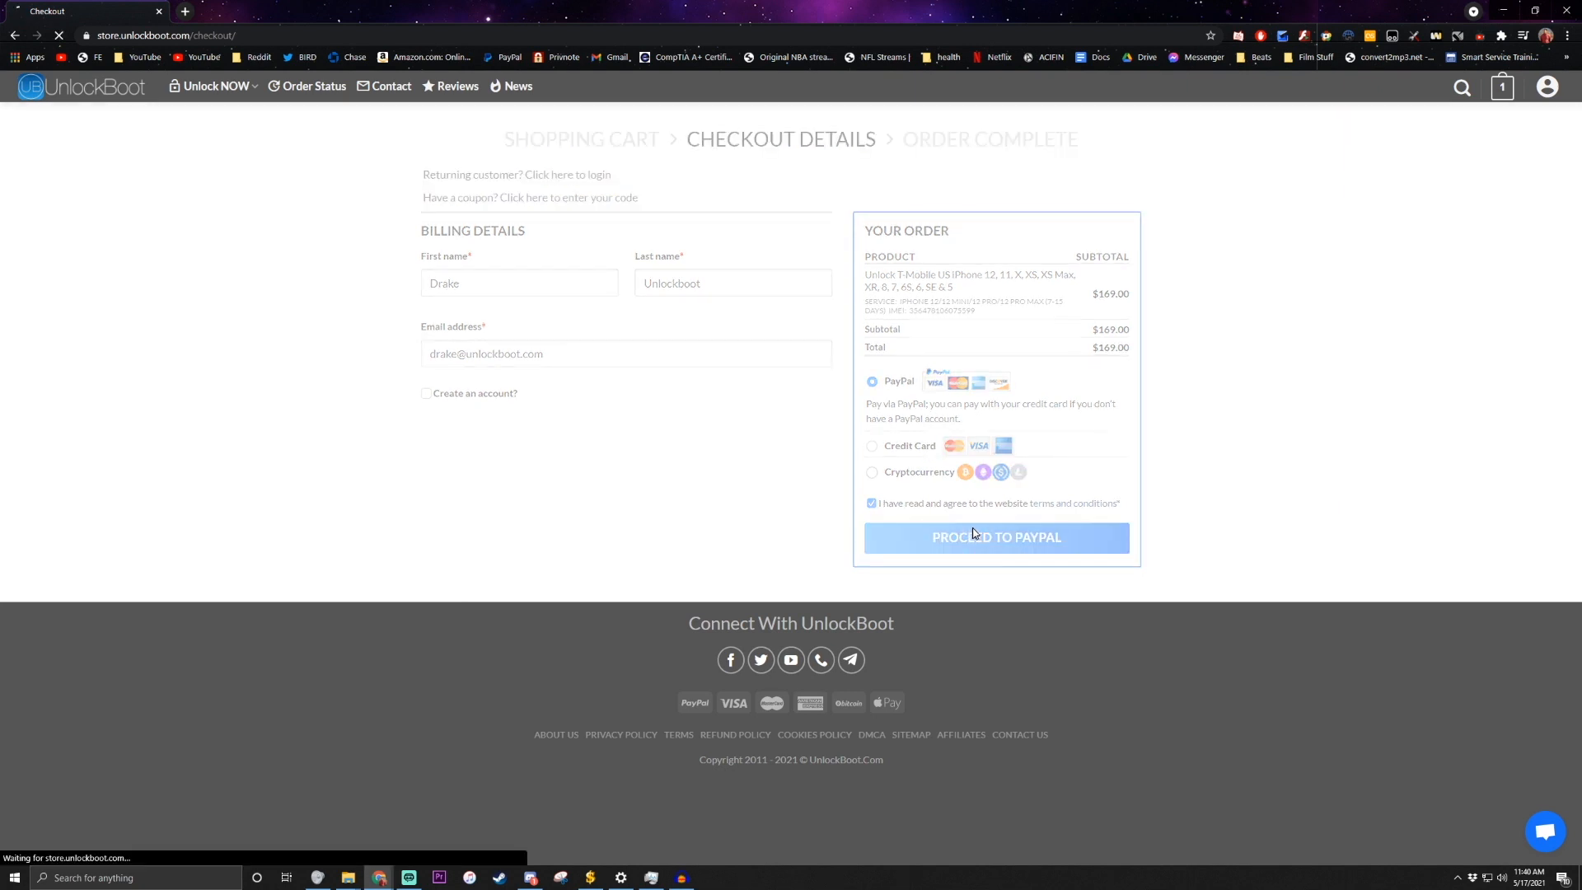
left_click(995, 536)
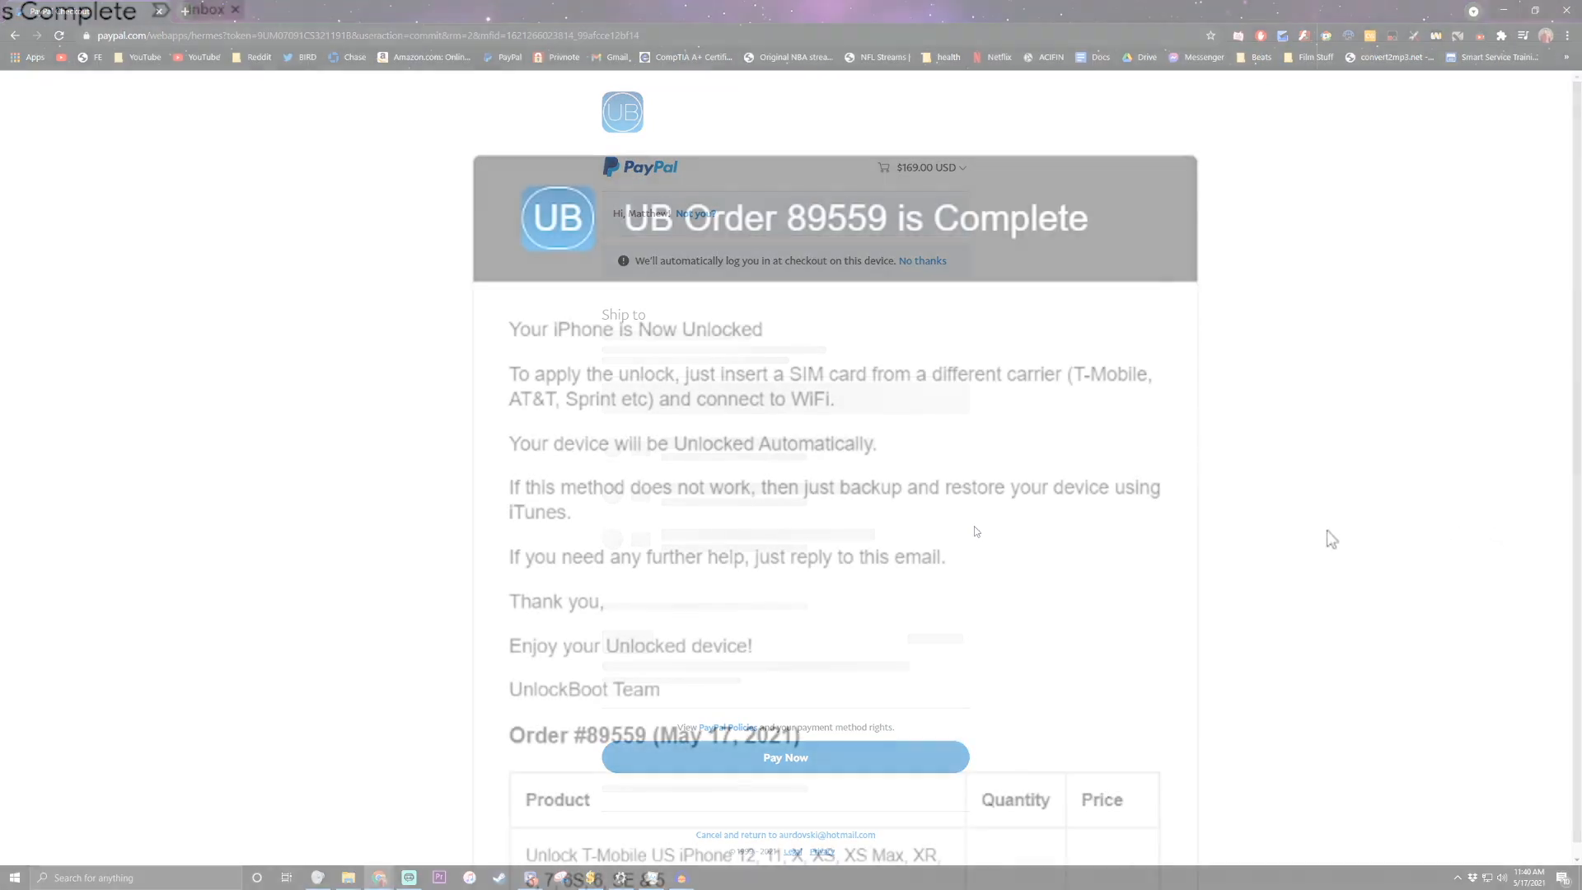